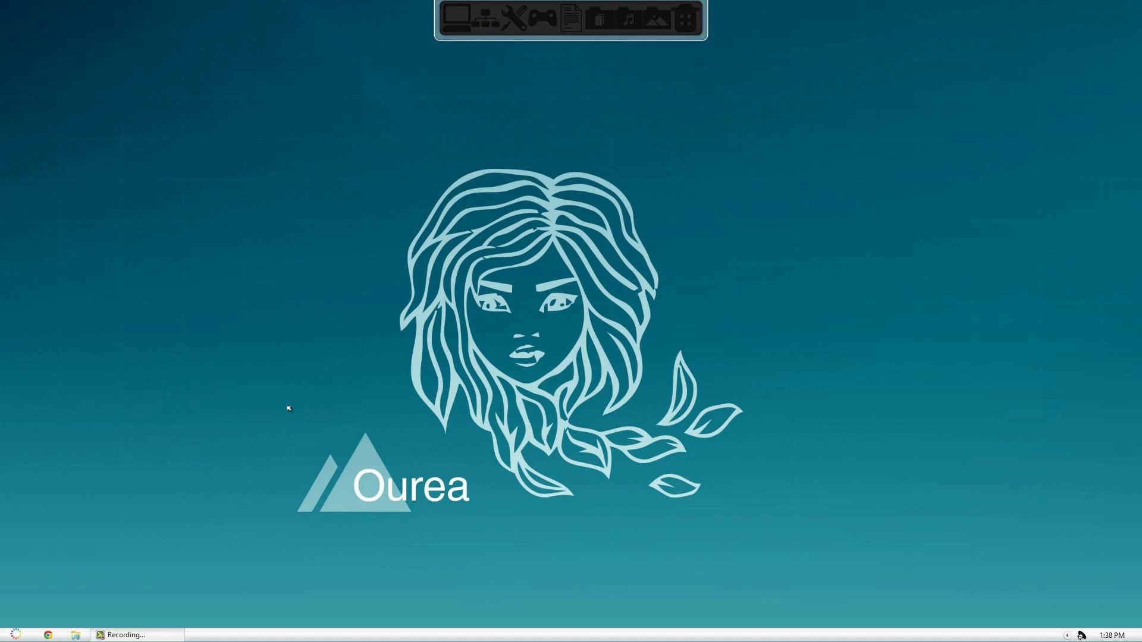
mouse_move(347, 224)
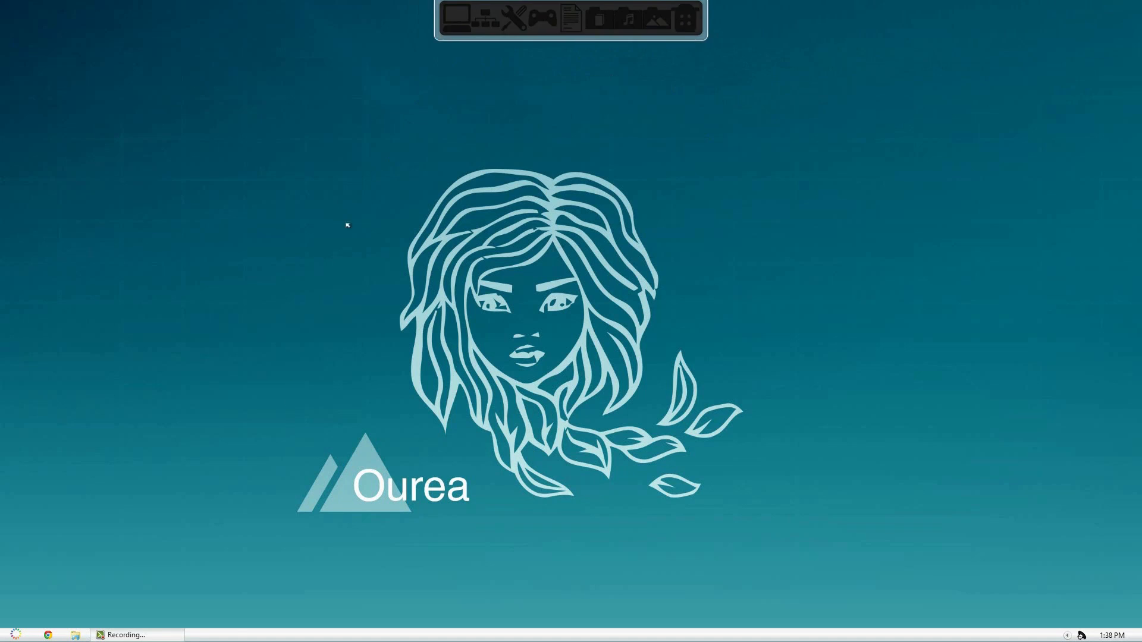
Show the System page from Explorer's Computer view, confirming Windows 8 Pro 64-bit.
click(12, 634)
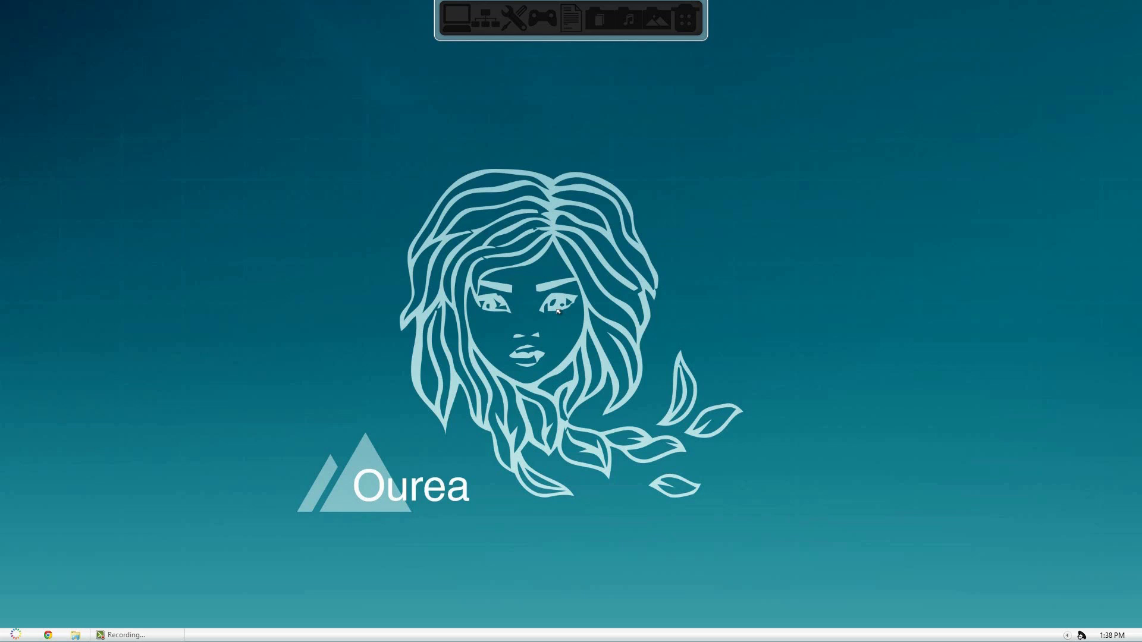
mouse_move(388, 305)
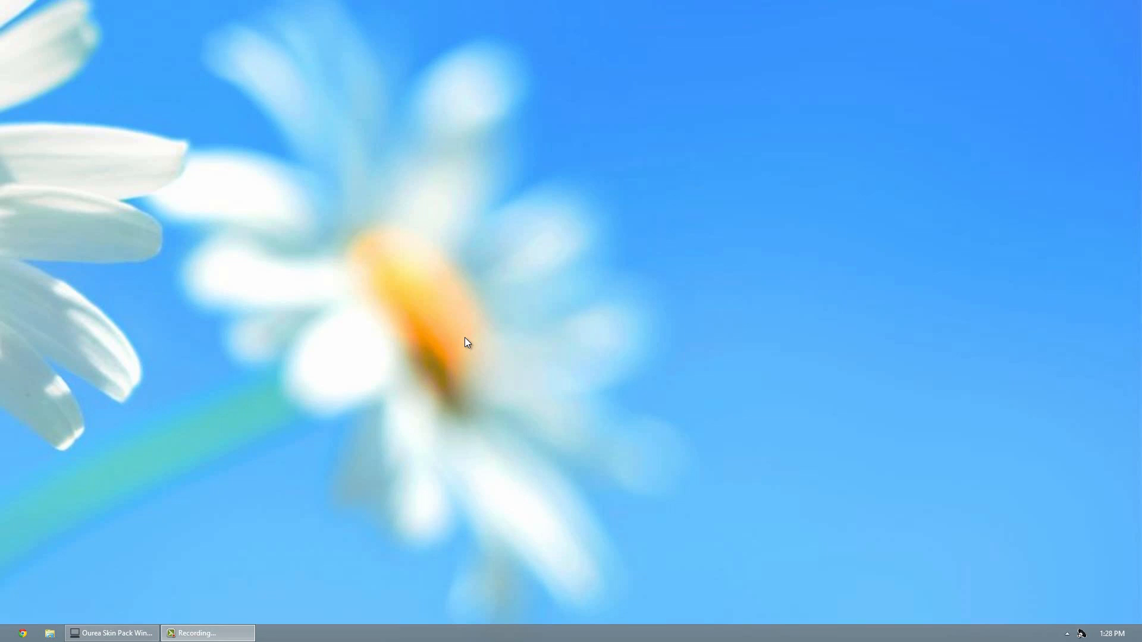
mouse_move(41, 624)
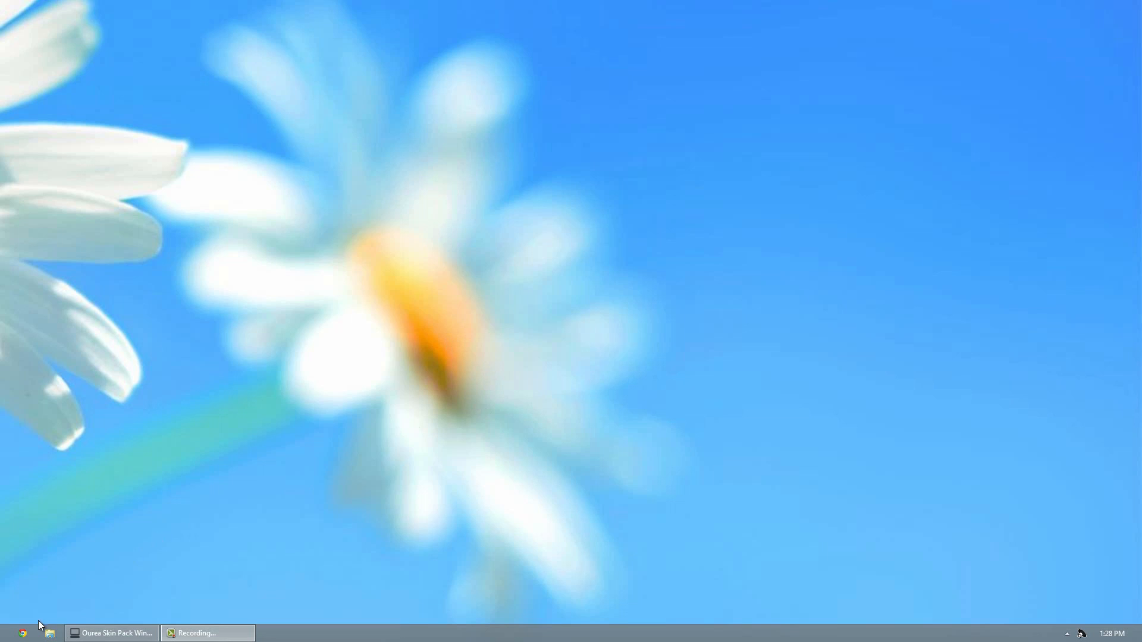
click(49, 631)
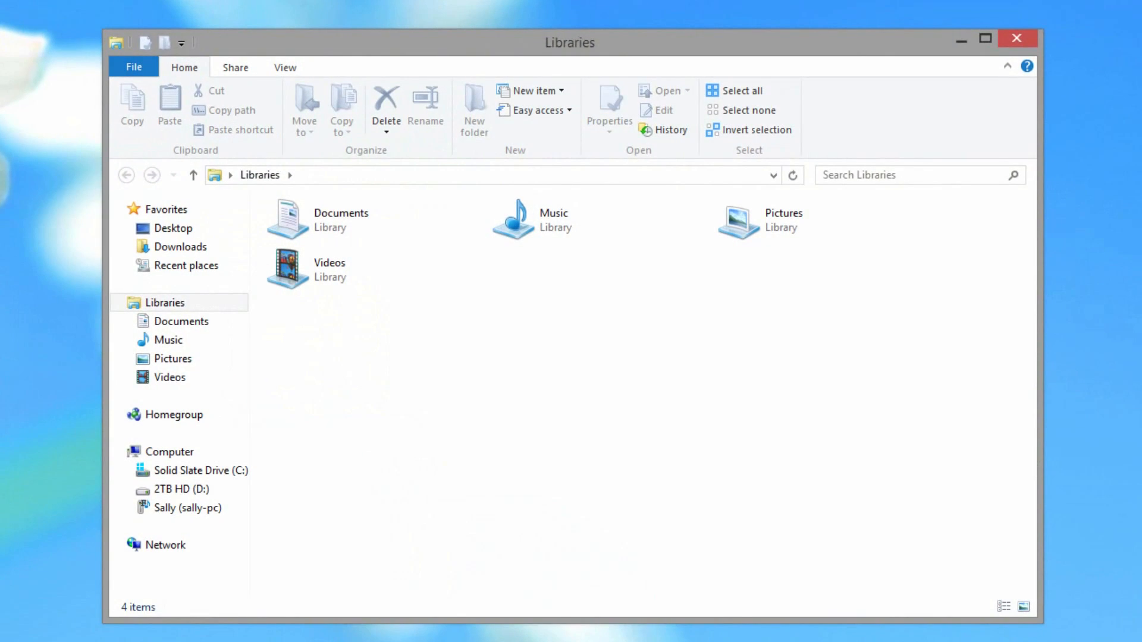
click(168, 452)
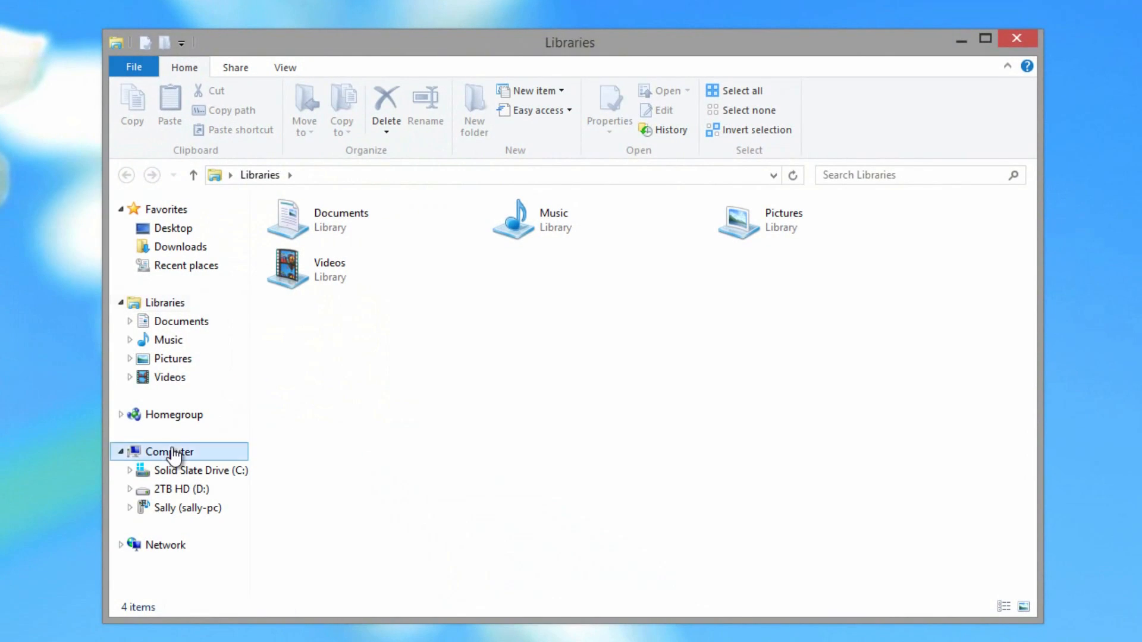
click(169, 452)
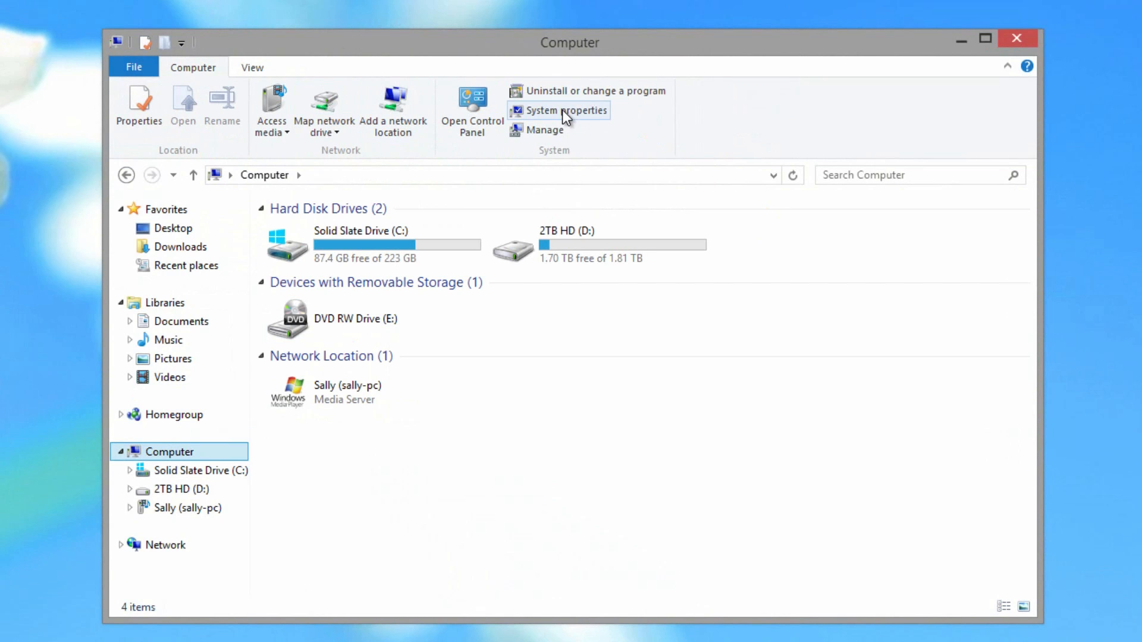
click(567, 109)
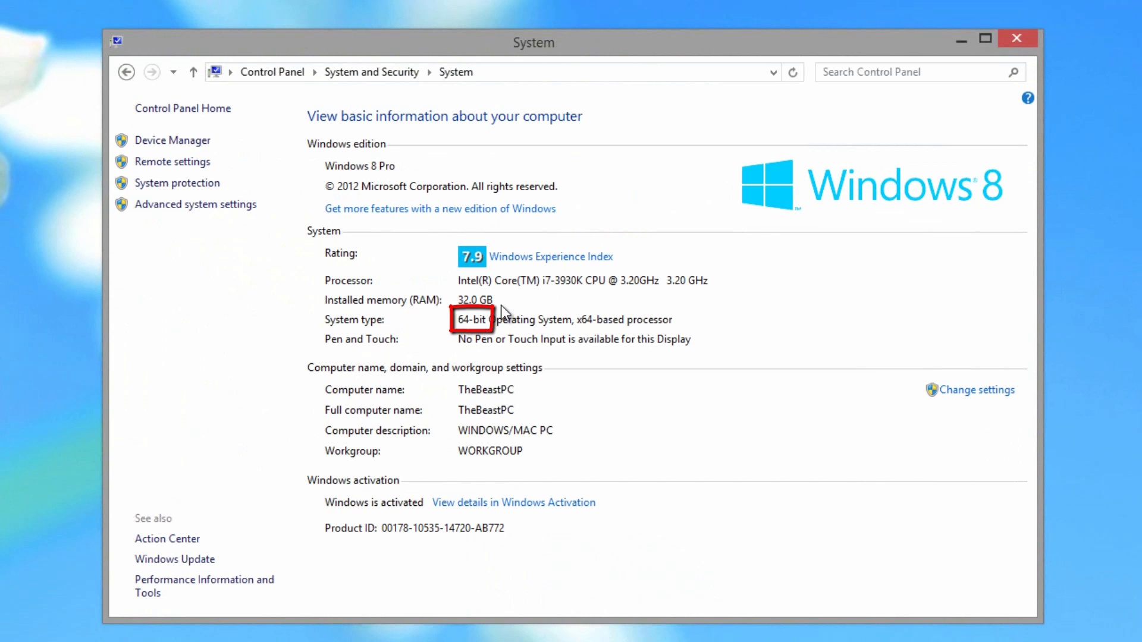
mouse_move(436, 314)
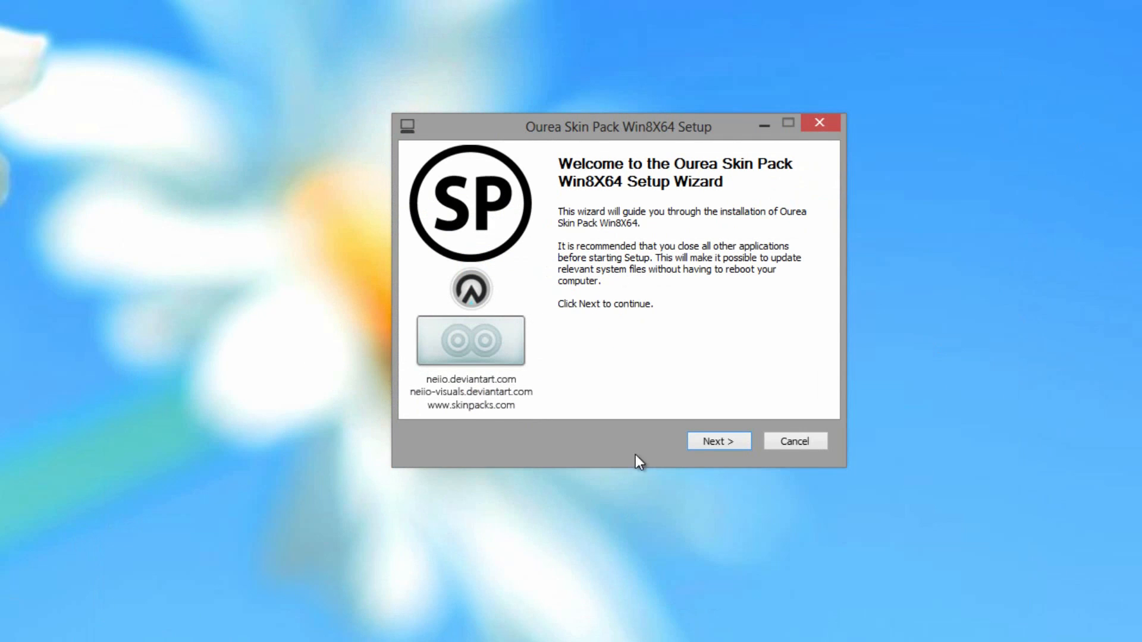
Accept the Ourea Skin Pack Win8X64 license agreement and continue past it.
click(718, 441)
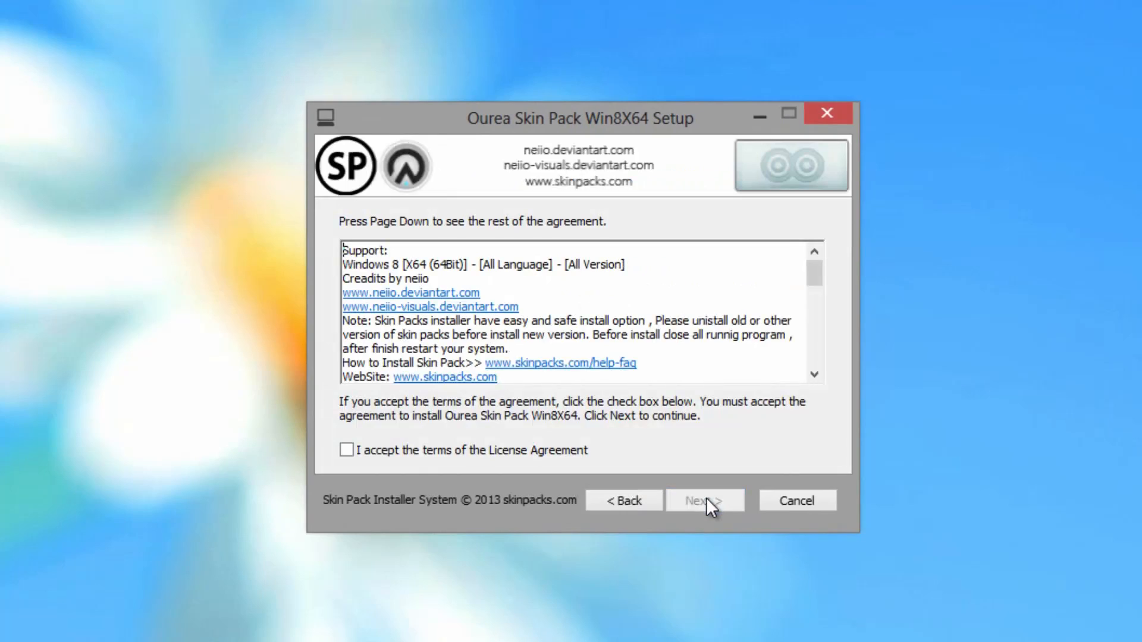
click(347, 450)
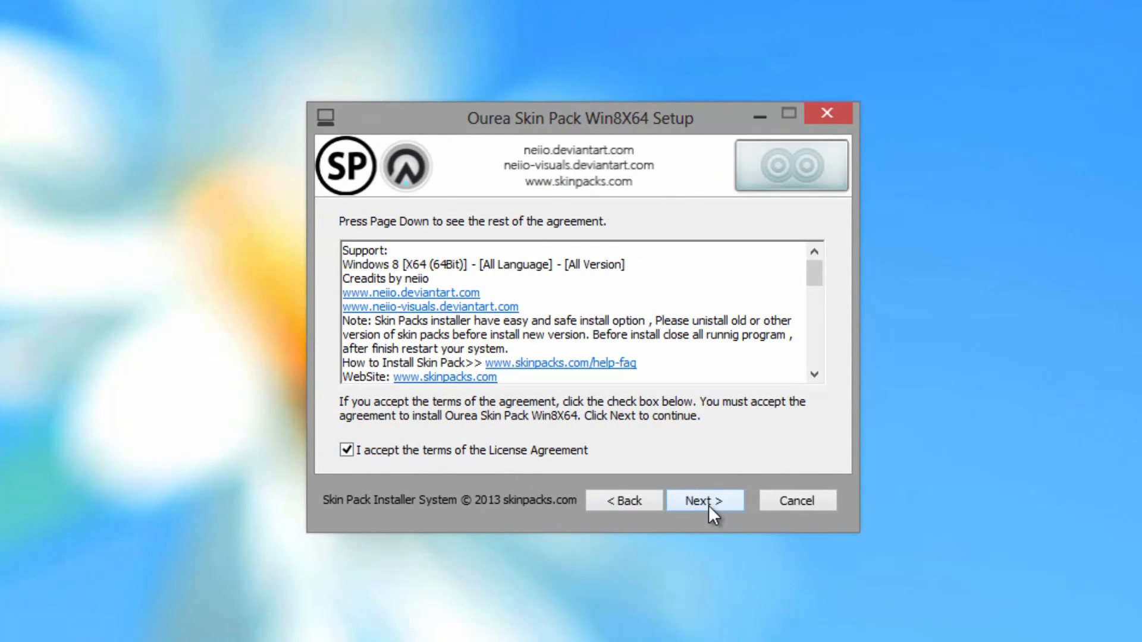
click(703, 501)
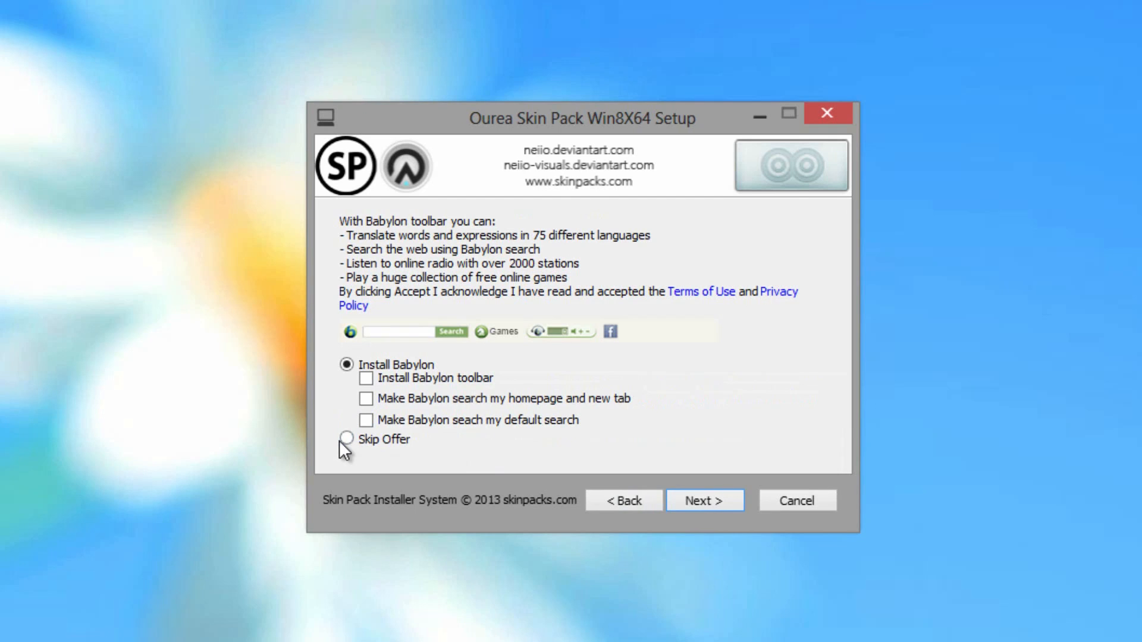
Skip the Babylon toolbar offer and begin installing all selected components.
click(346, 439)
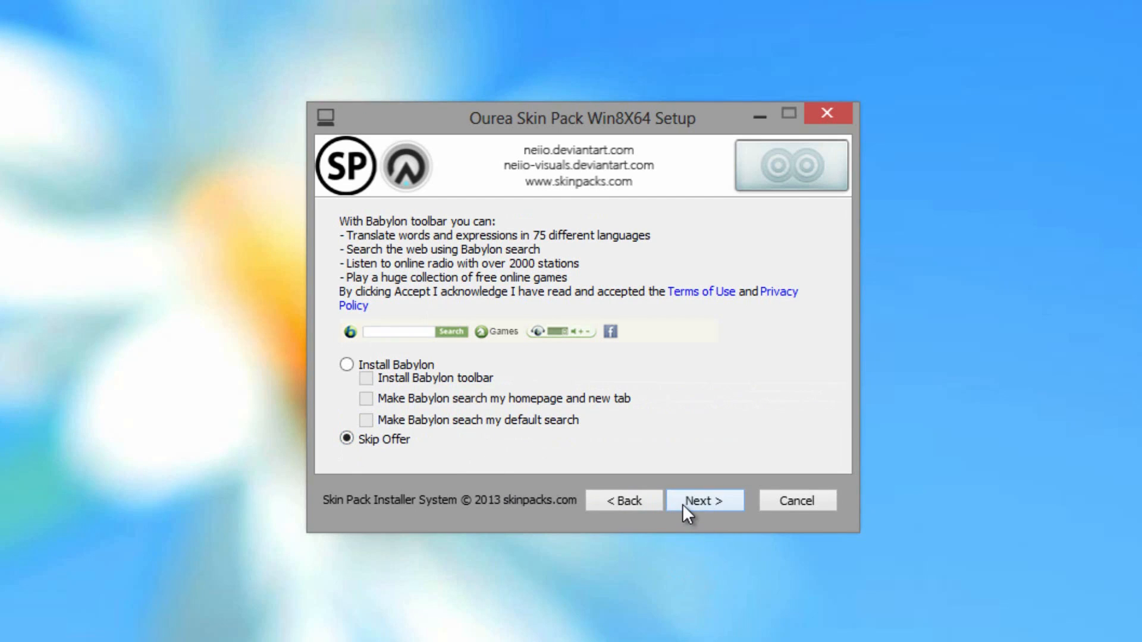
click(703, 500)
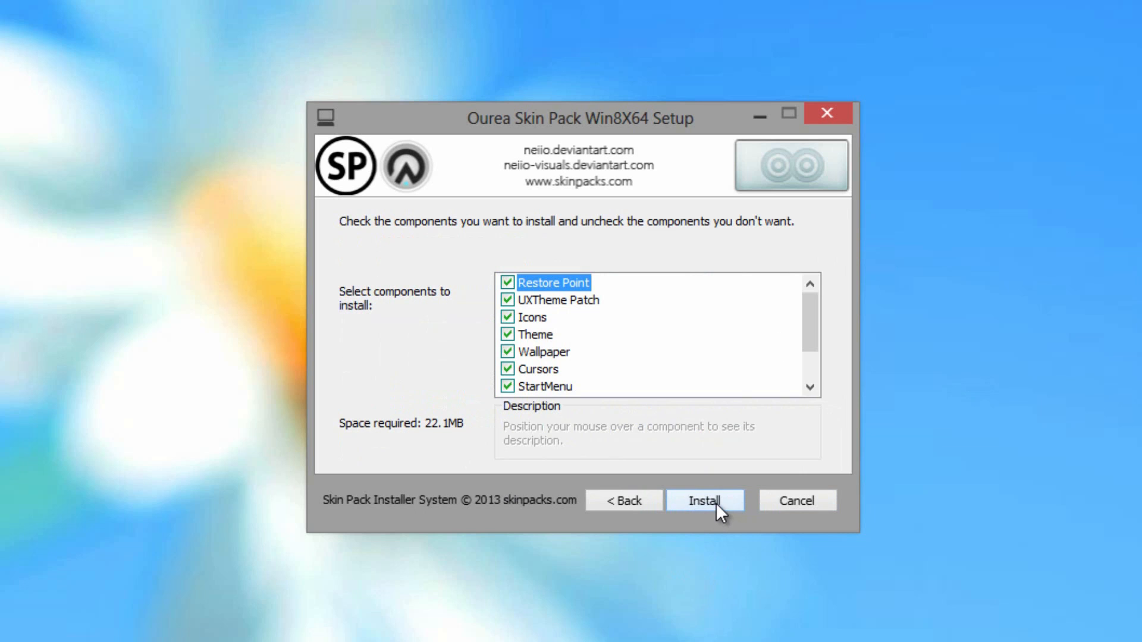
click(703, 501)
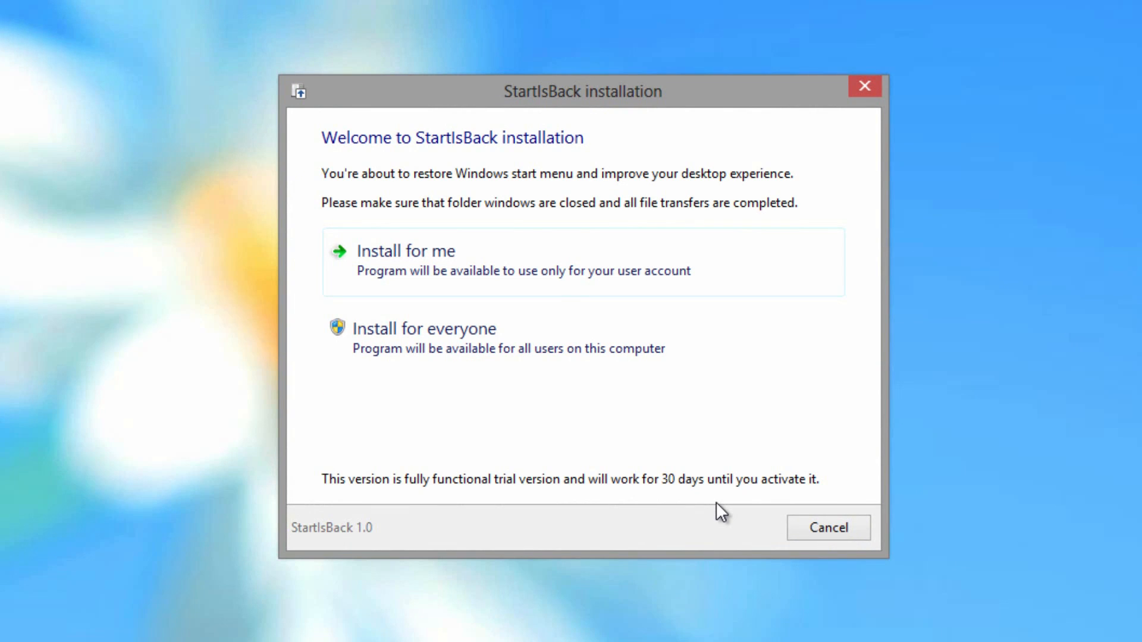
mouse_move(480, 361)
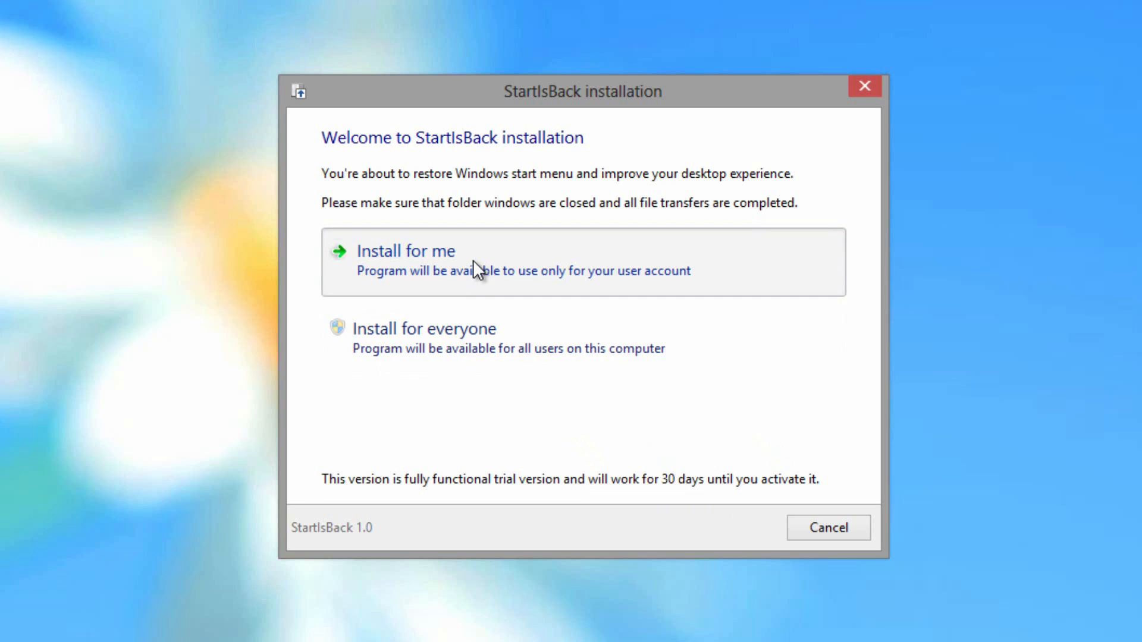
Install StartIsBack for the current user account only.
click(405, 251)
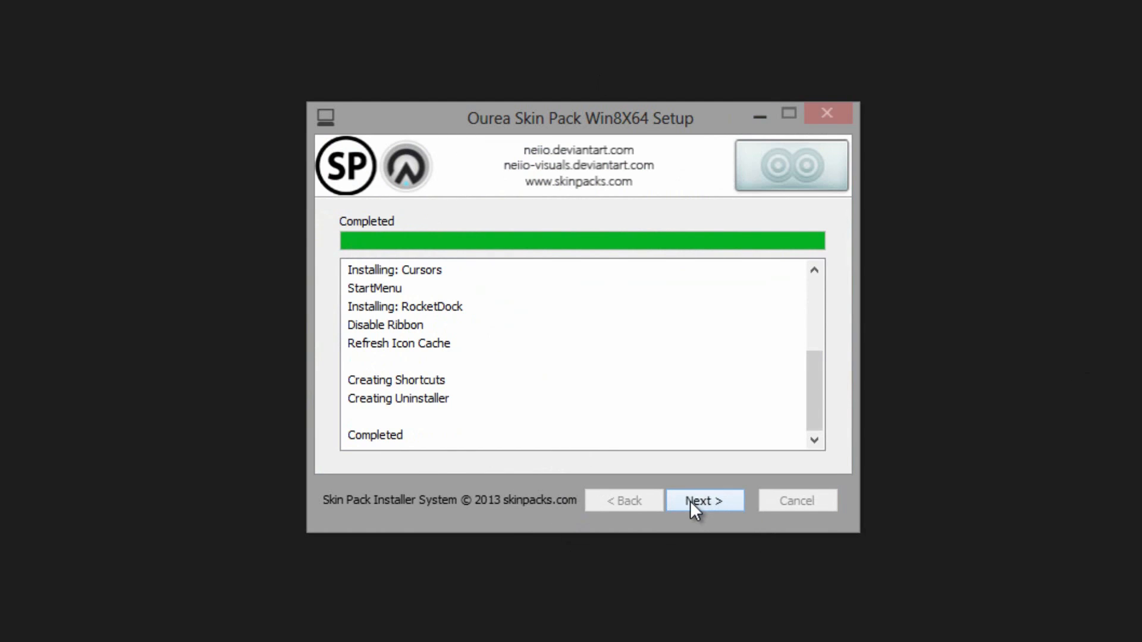
Finish the setup wizard with 'Reboot now' selected so the computer restarts.
click(703, 501)
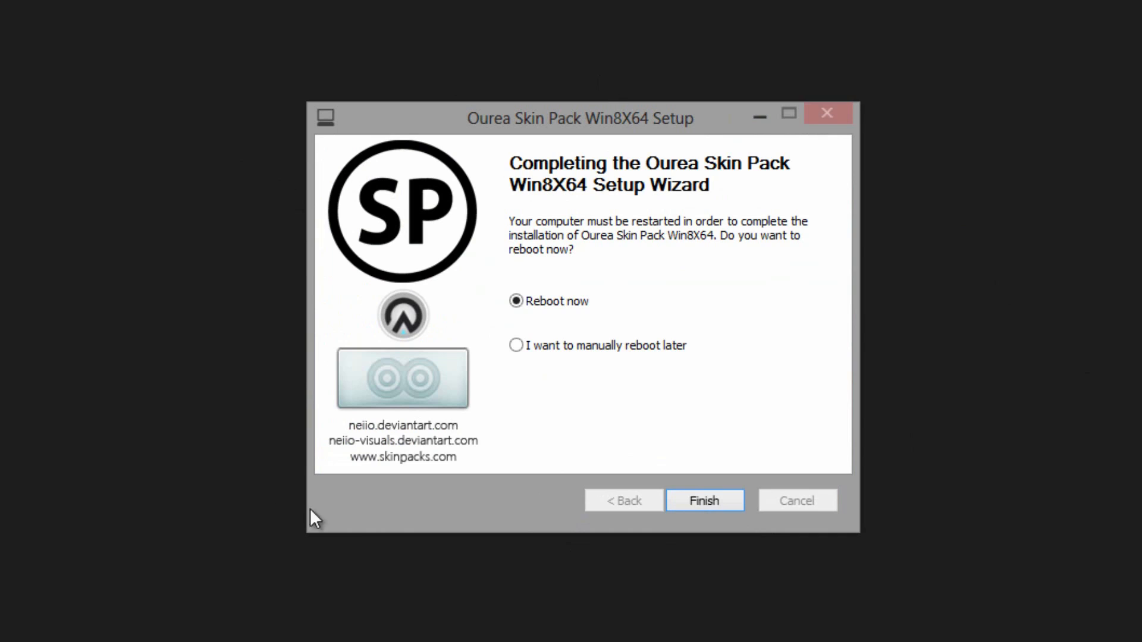
mouse_move(342, 523)
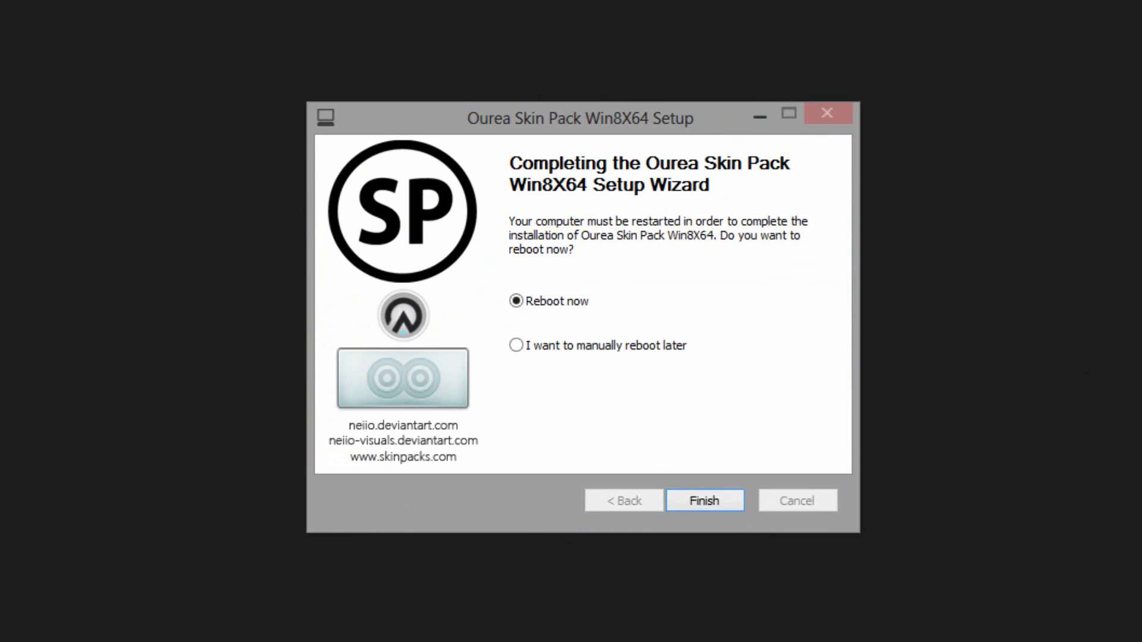
click(703, 501)
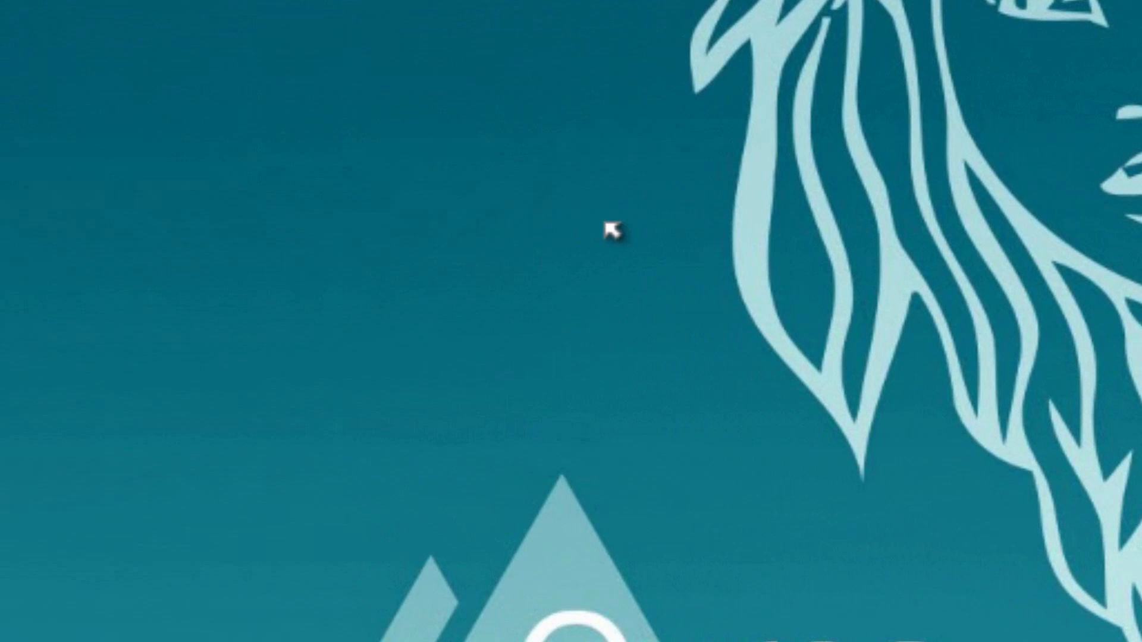
mouse_move(612, 251)
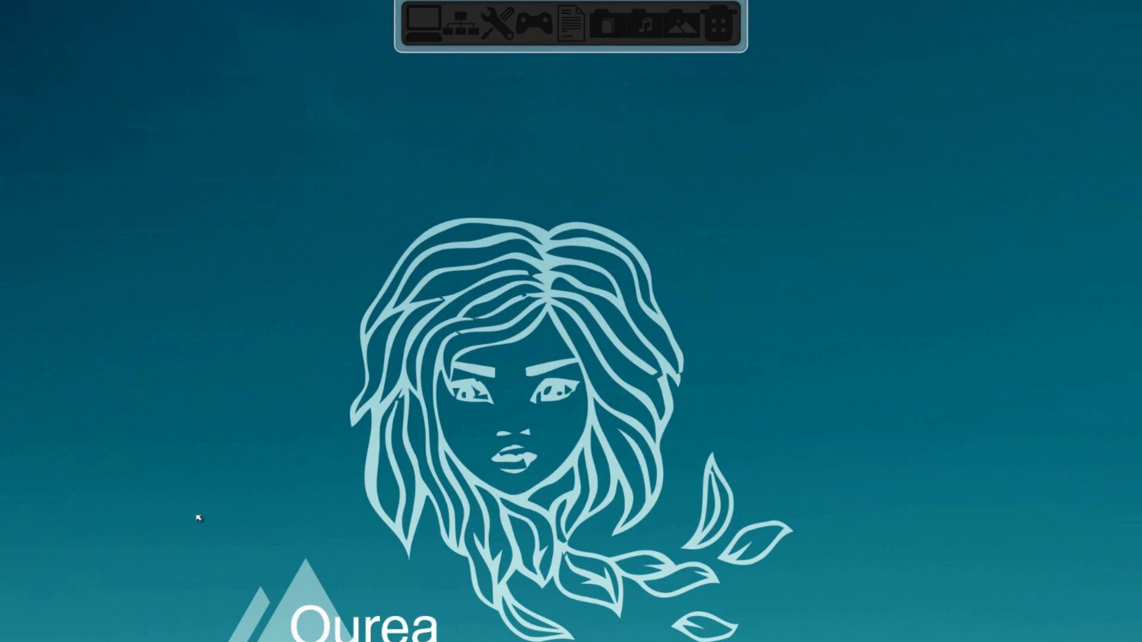
Bring up the Windows 7-style start menu on the reskinned Ourea desktop.
click(57, 559)
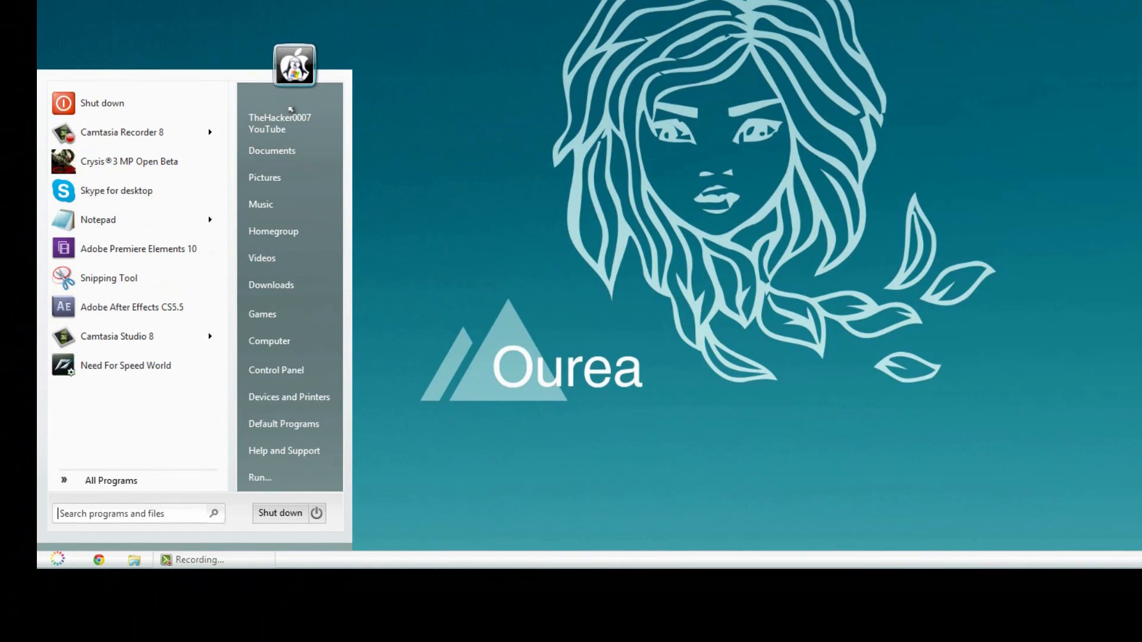
mouse_move(269, 342)
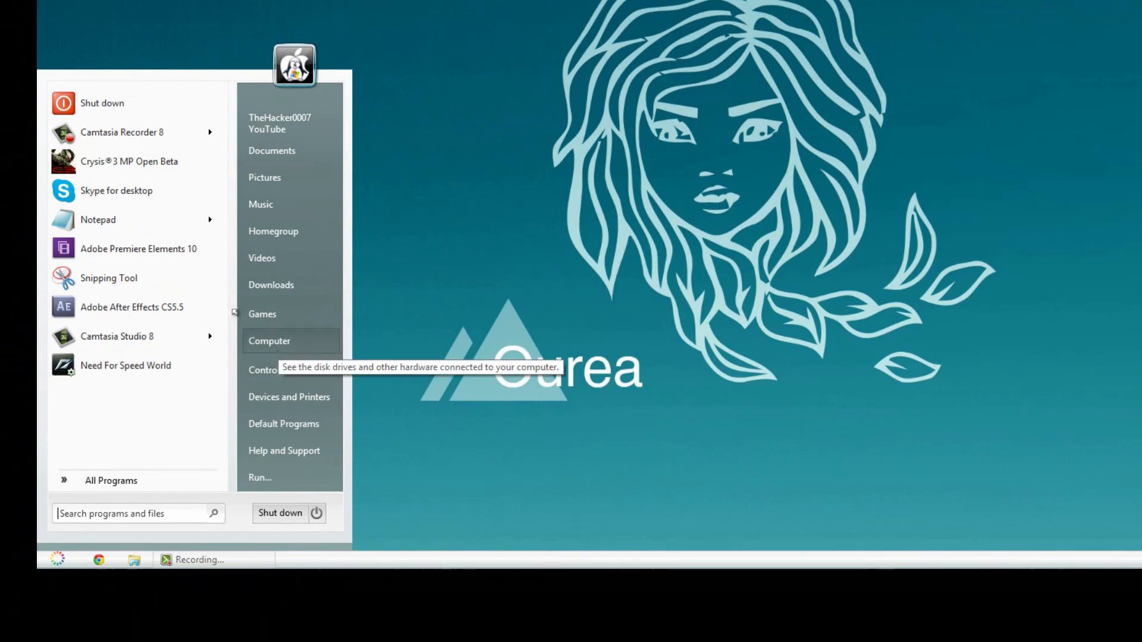
mouse_move(98, 219)
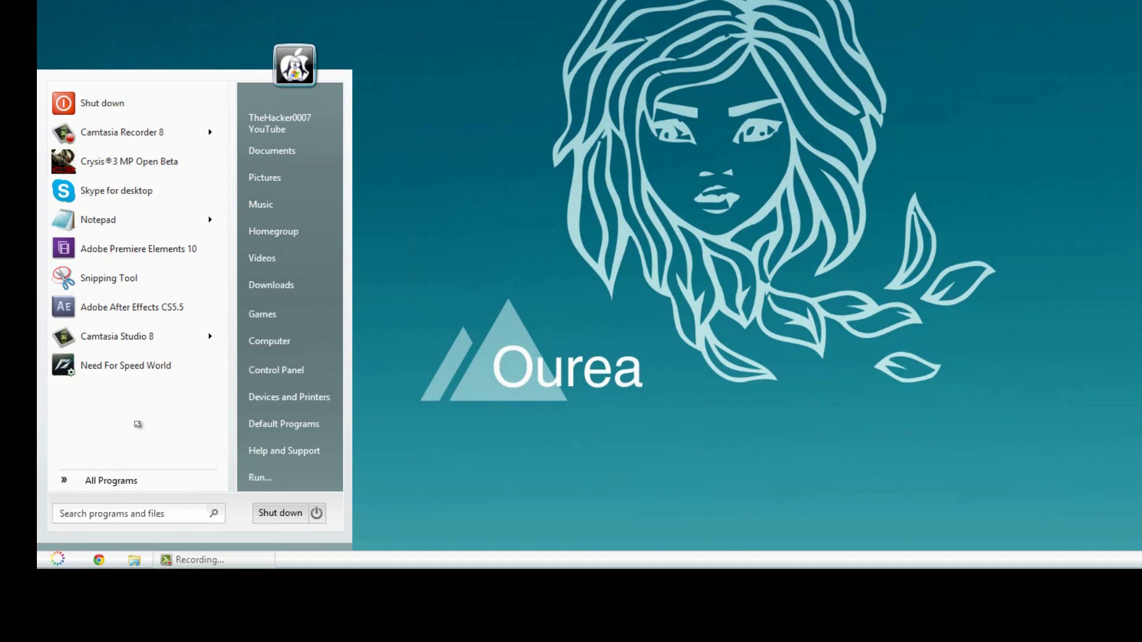
Browse the All Programs list, then show Computer's drives and devices.
click(111, 480)
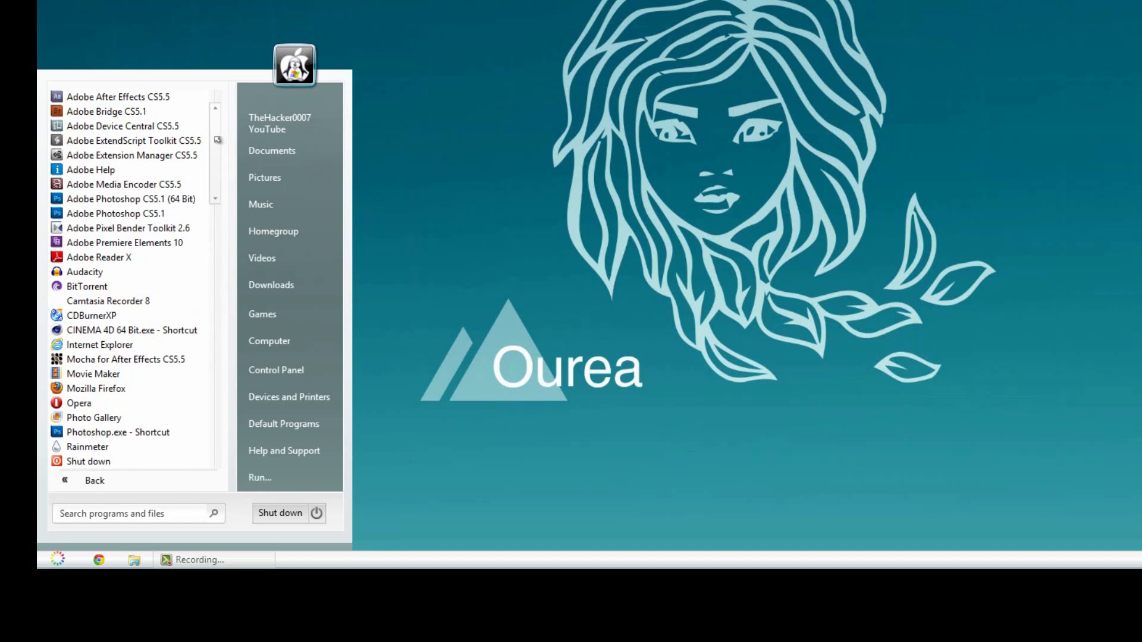
scroll(down, 3)
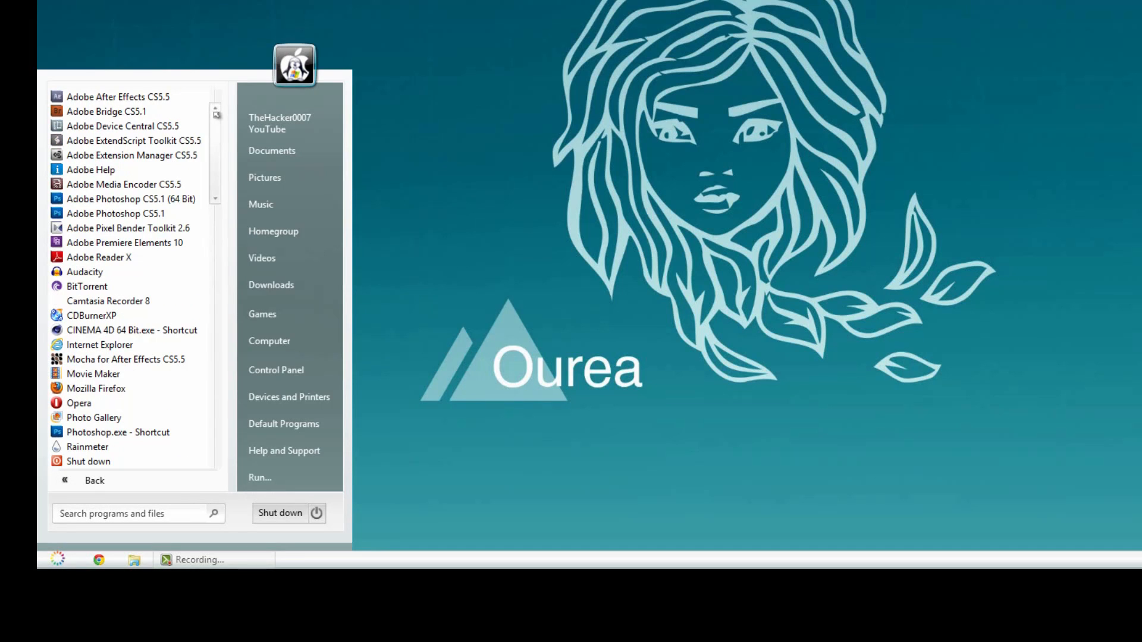
mouse_move(269, 341)
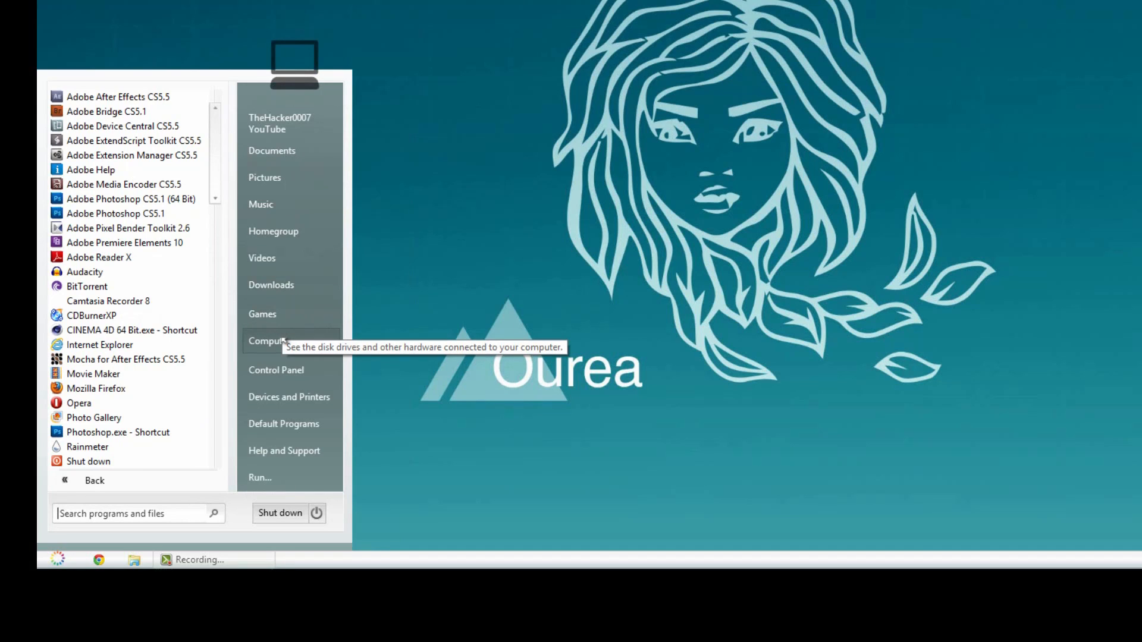
click(267, 341)
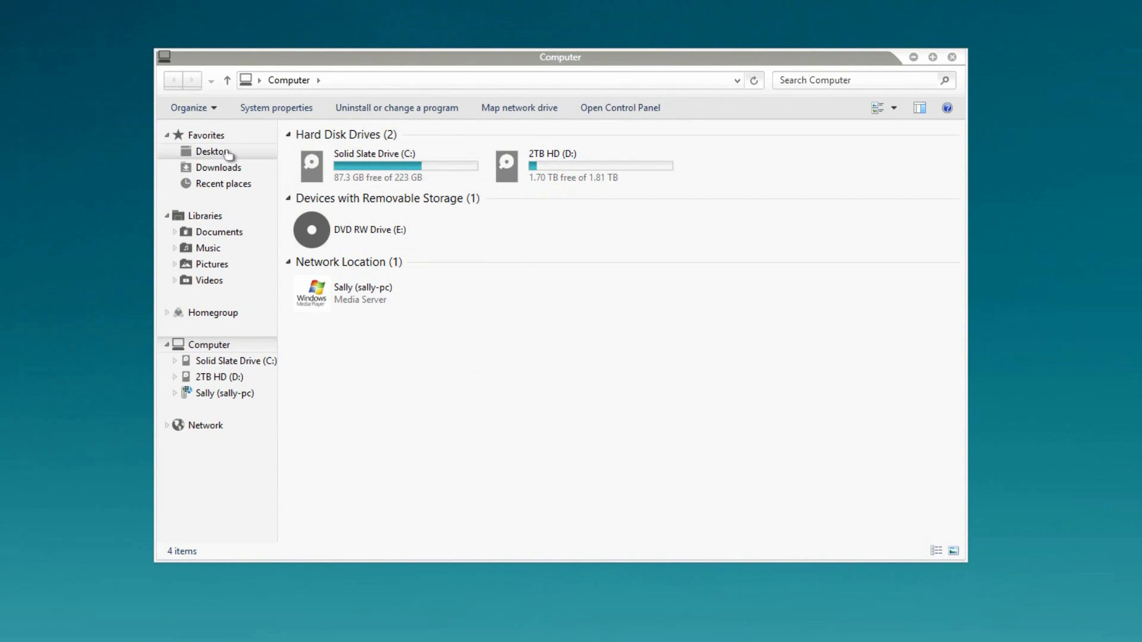
click(382, 166)
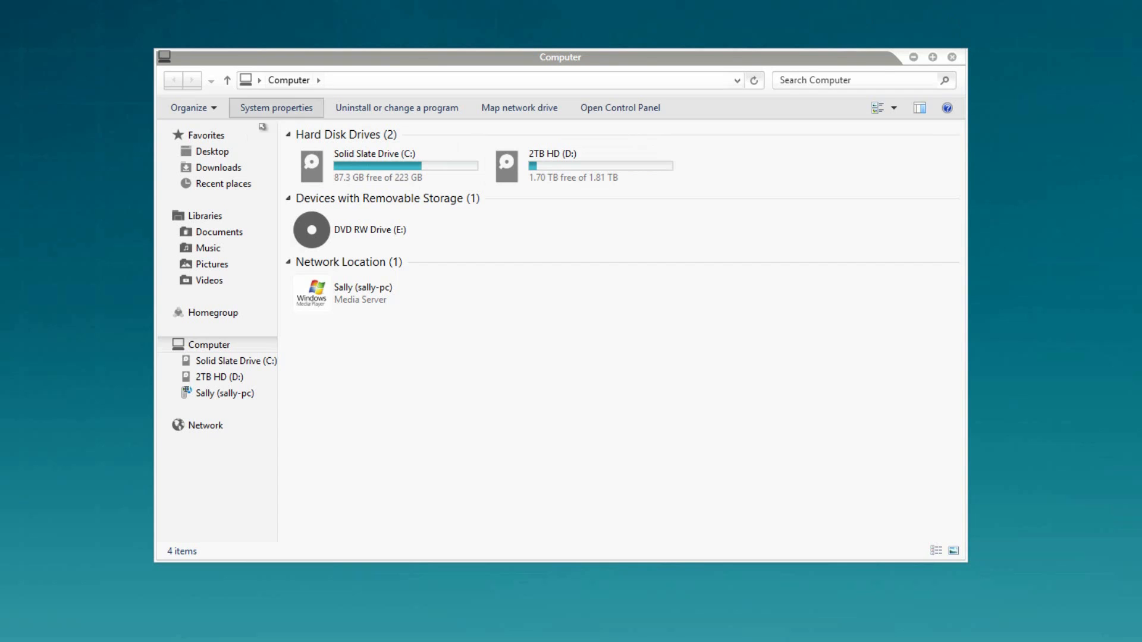
click(218, 168)
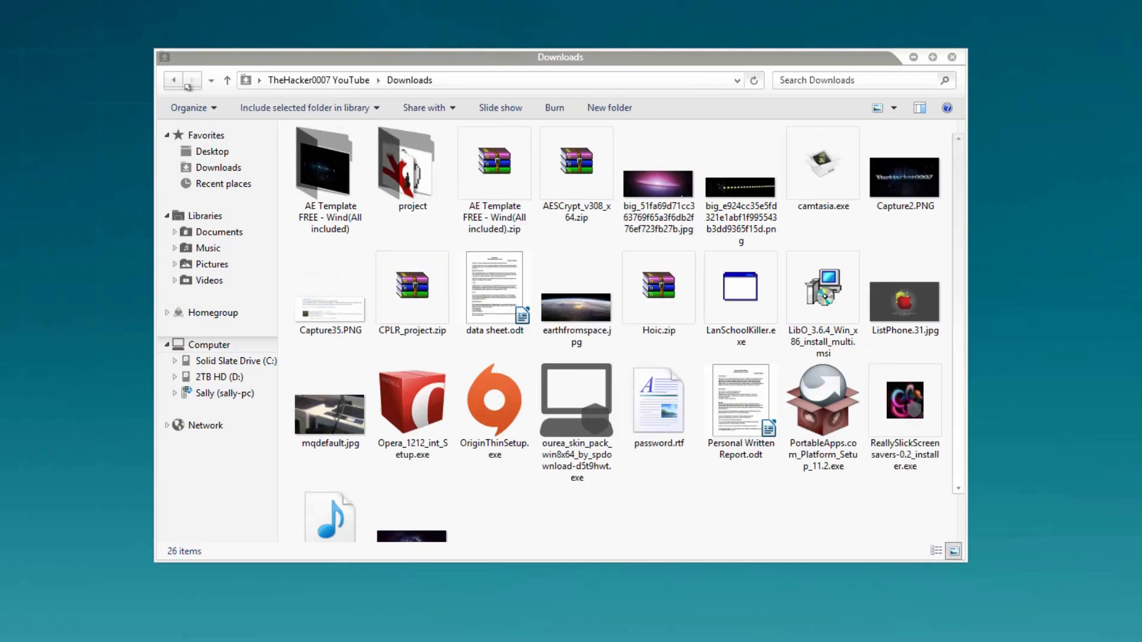
click(209, 345)
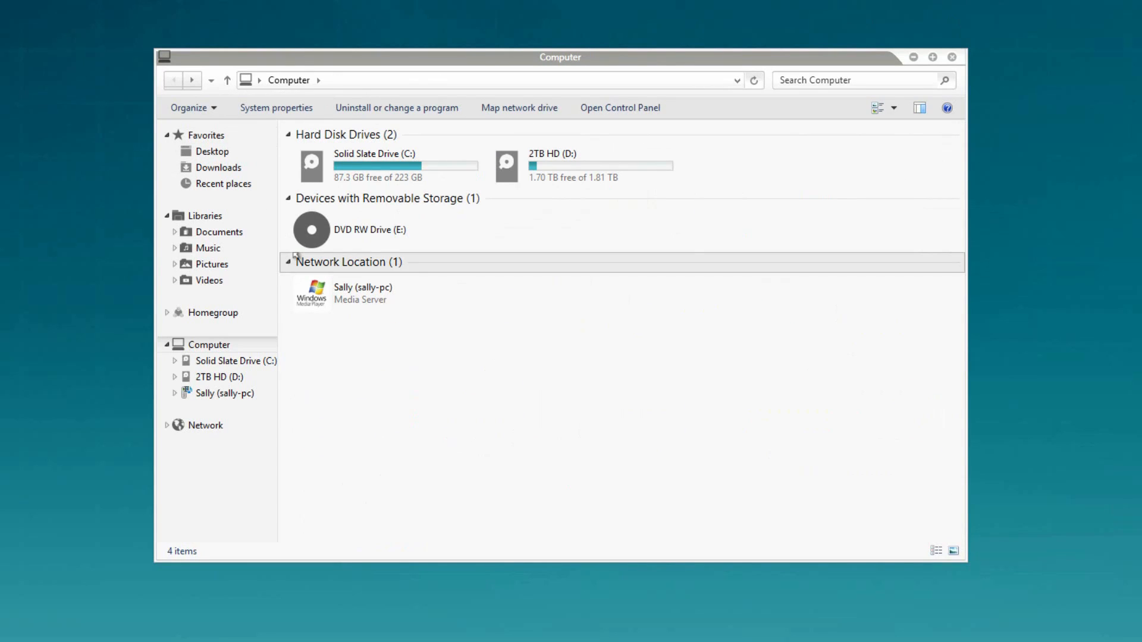
mouse_move(378, 107)
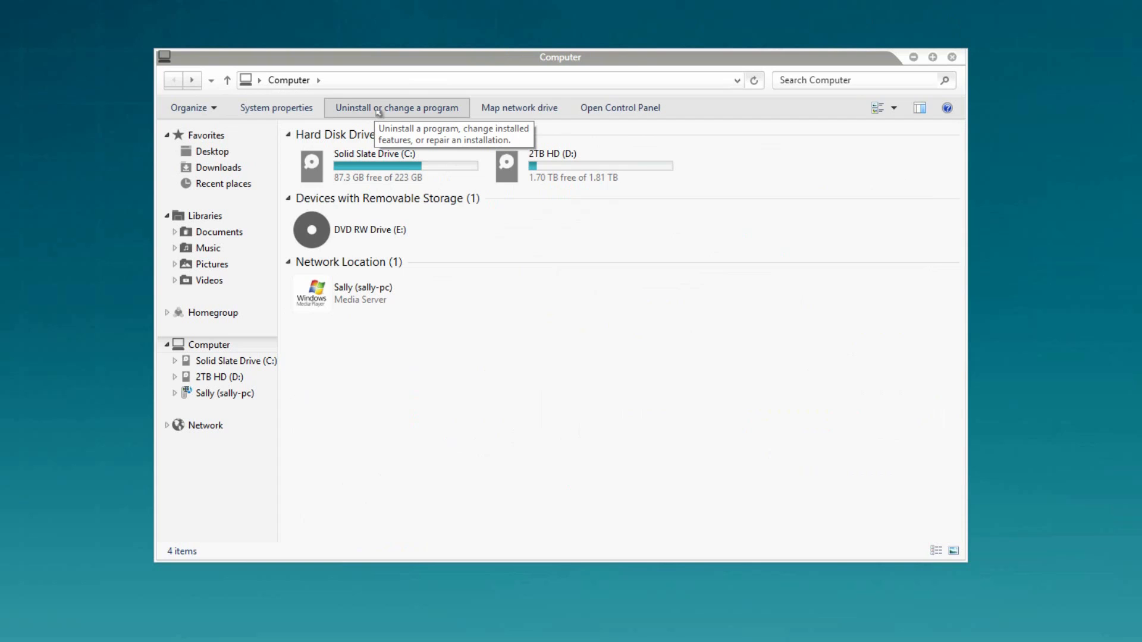
View the reskinned Programs and Features list, then the Windows 8 Pro System page.
click(397, 108)
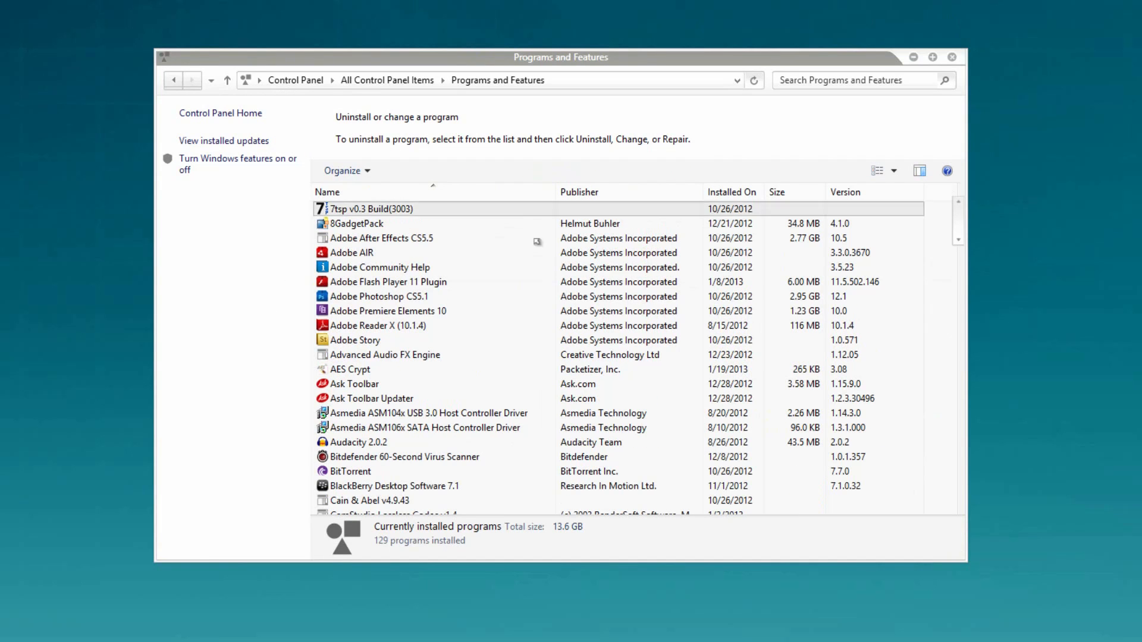
click(423, 427)
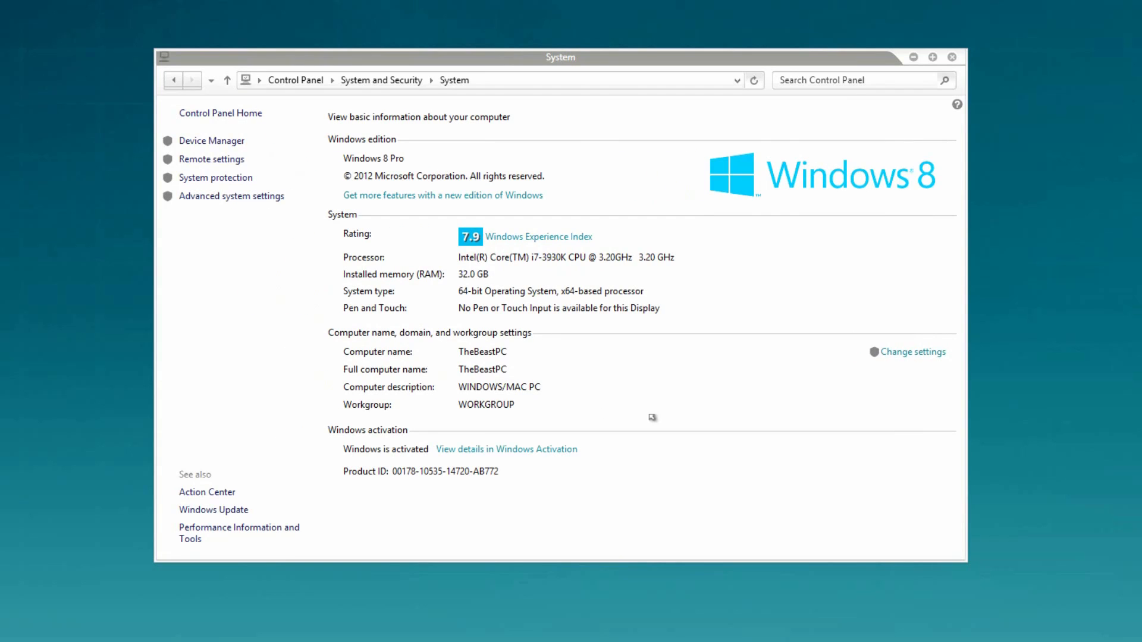
mouse_move(731, 389)
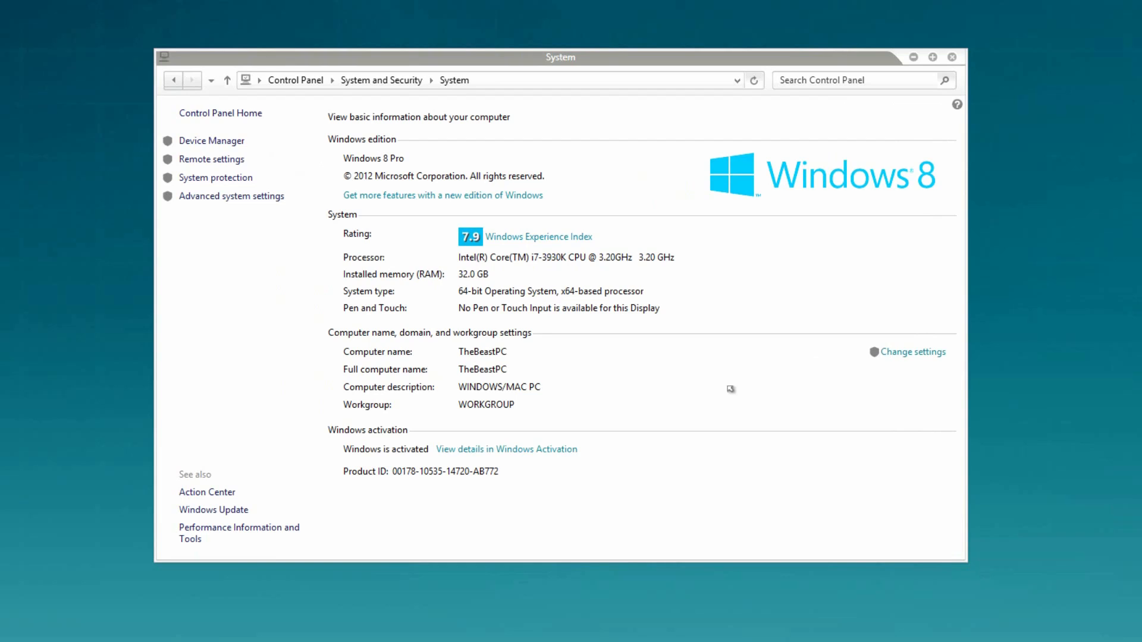
mouse_move(482, 294)
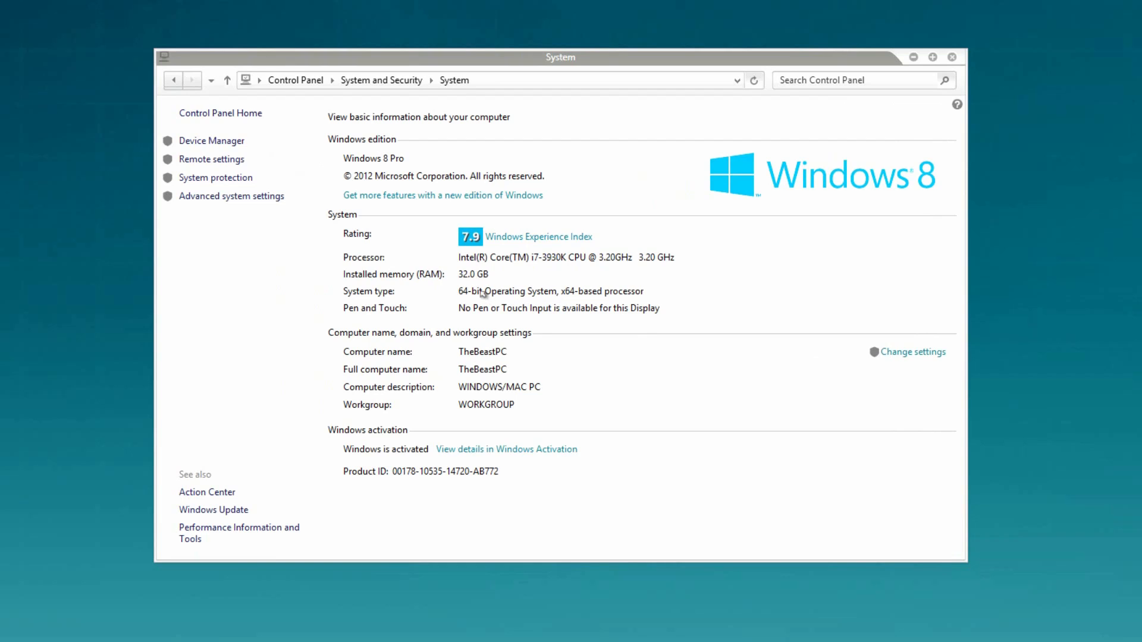
mouse_move(512, 339)
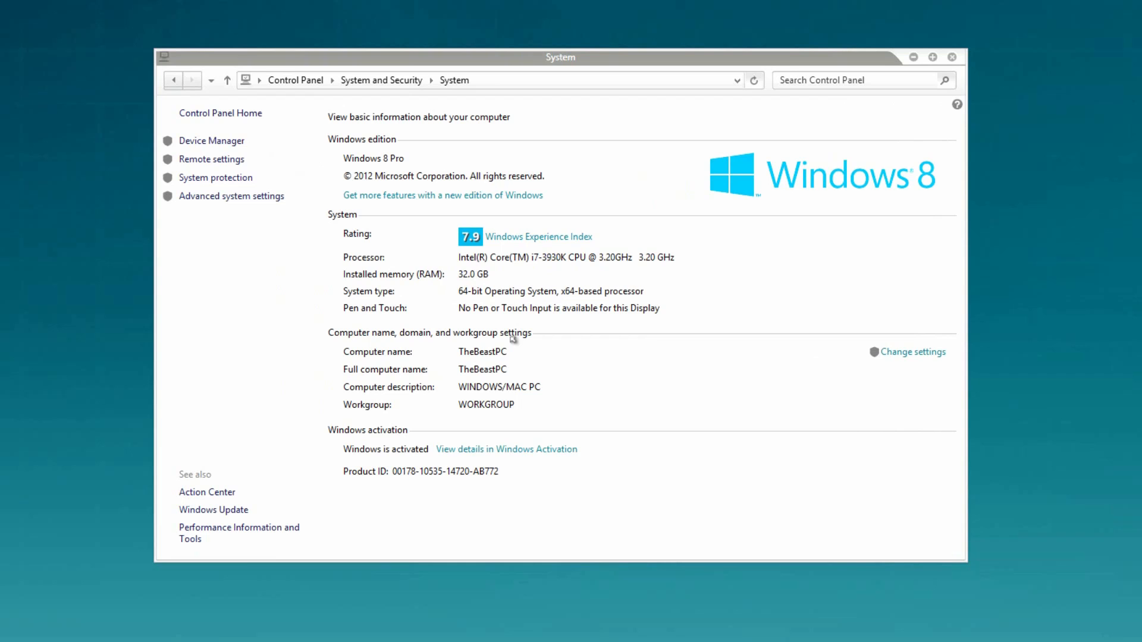